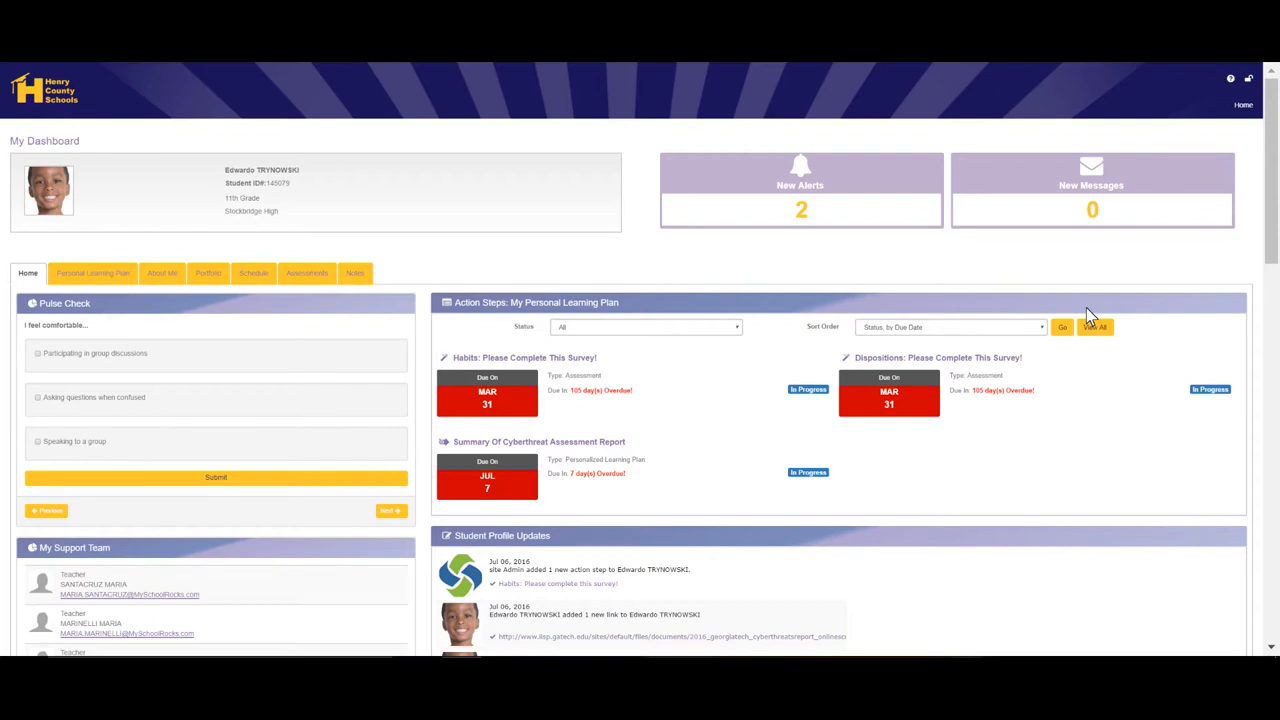
View the Cyber Threats Project learning plan, then the About Me strengths and dispositions.
scroll("down", 3)
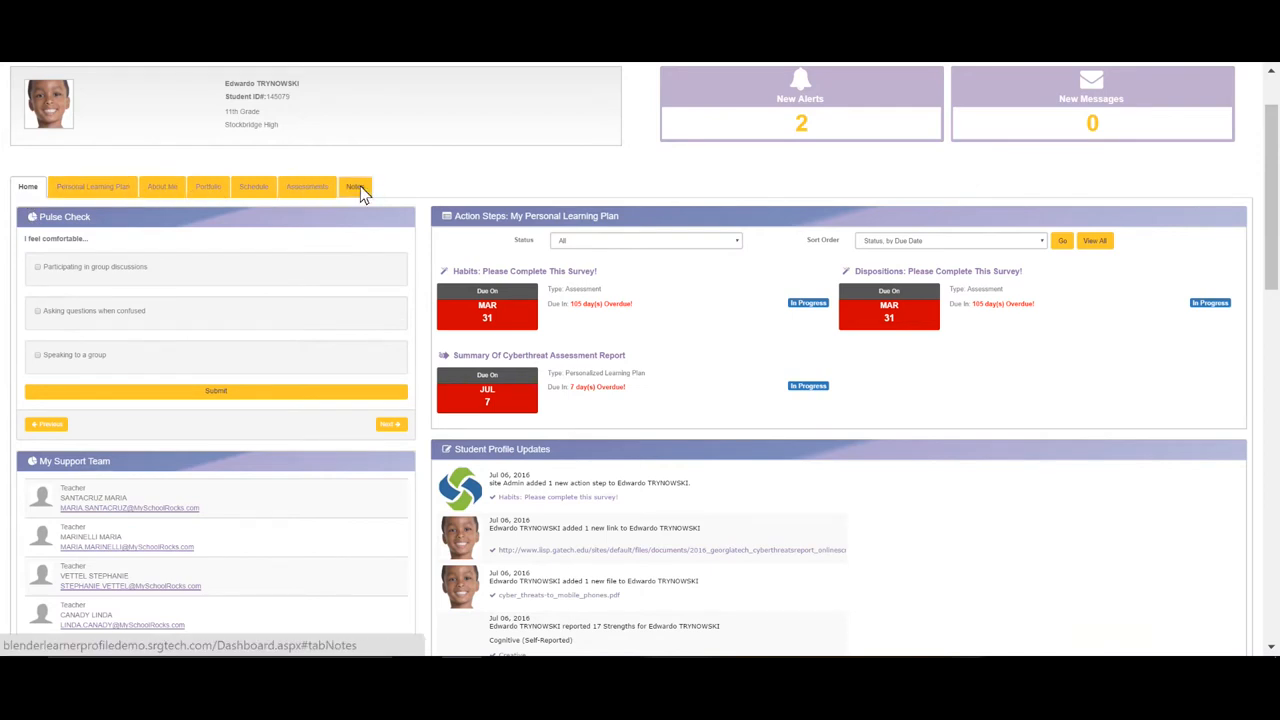
mouse_move(130, 235)
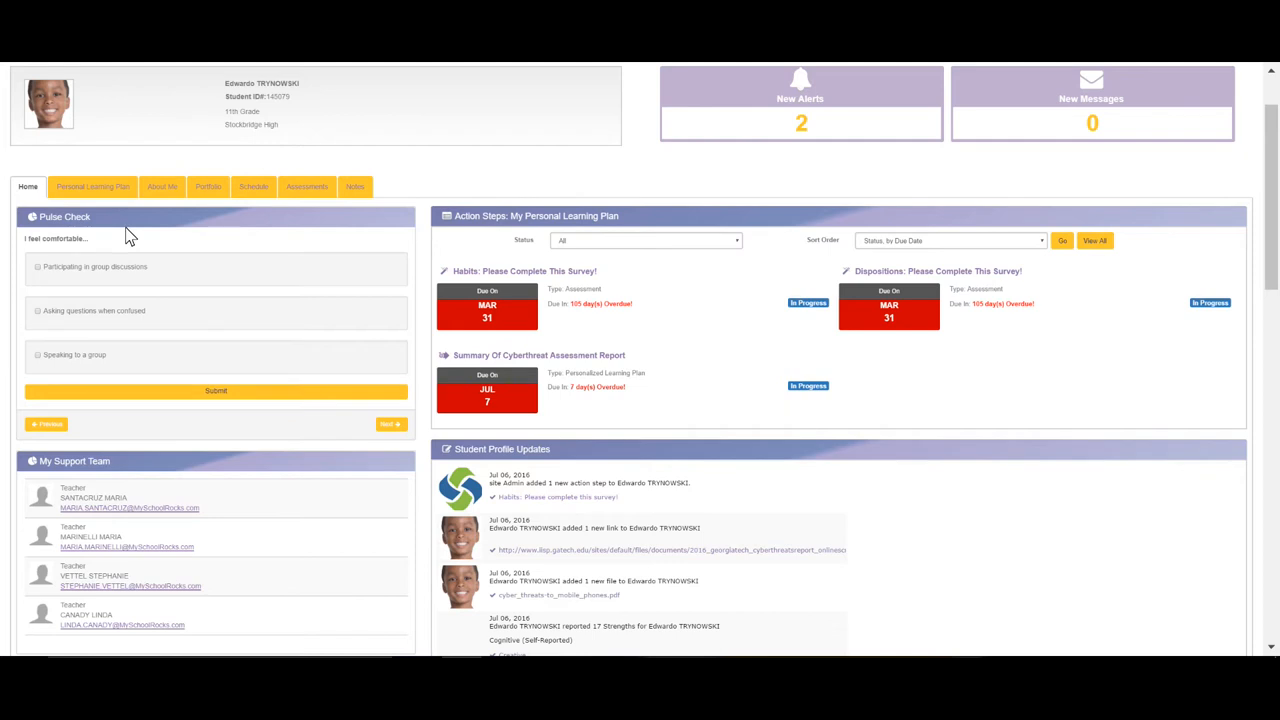
mouse_move(104, 435)
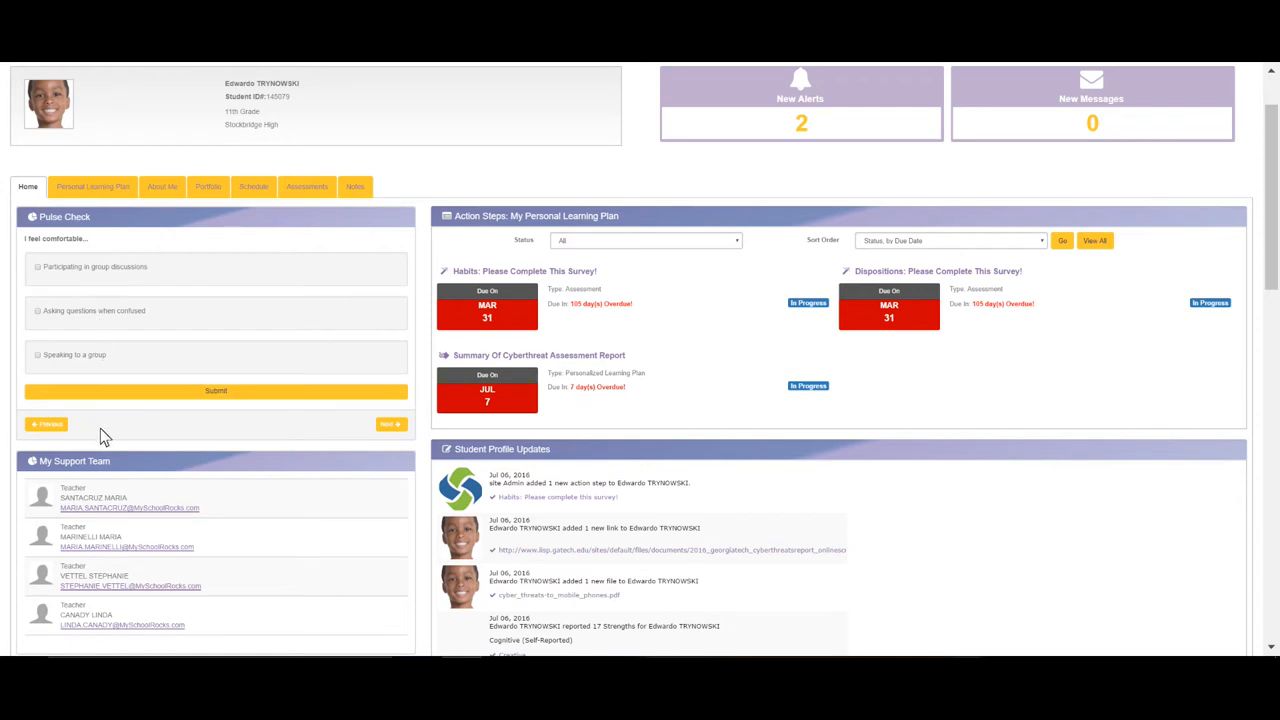
mouse_move(148, 476)
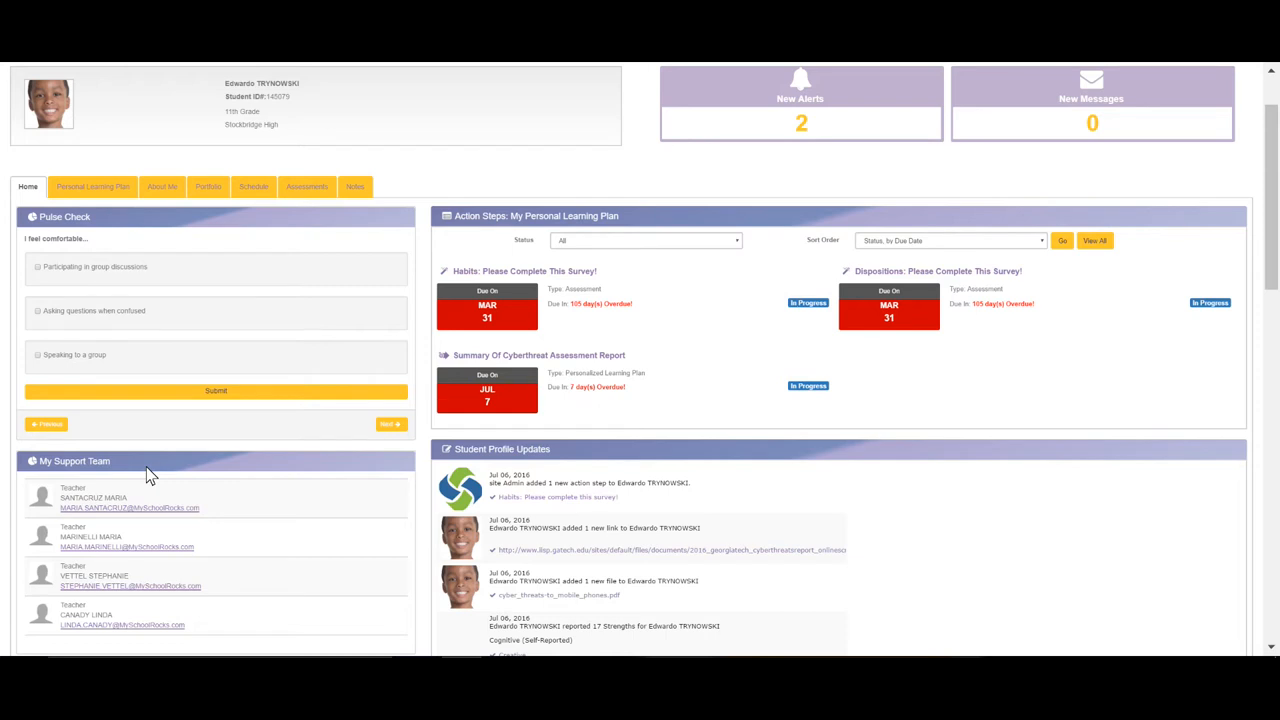
mouse_move(630, 393)
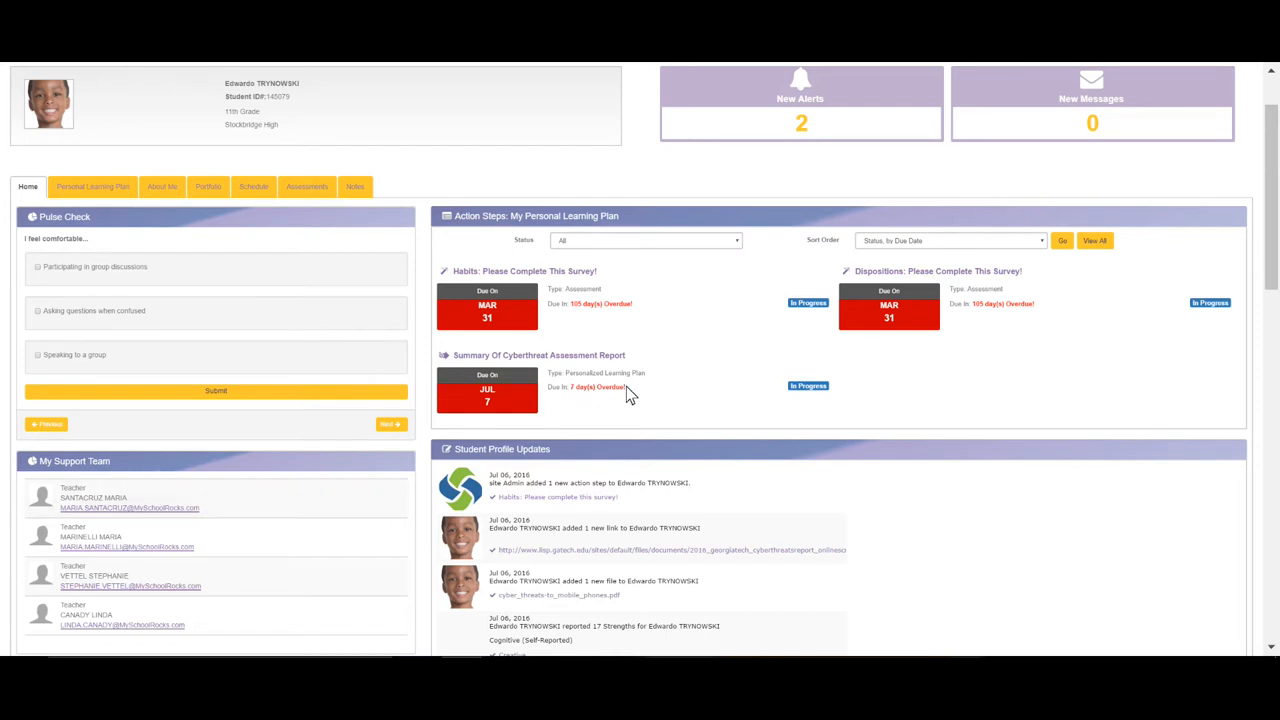
mouse_move(650, 225)
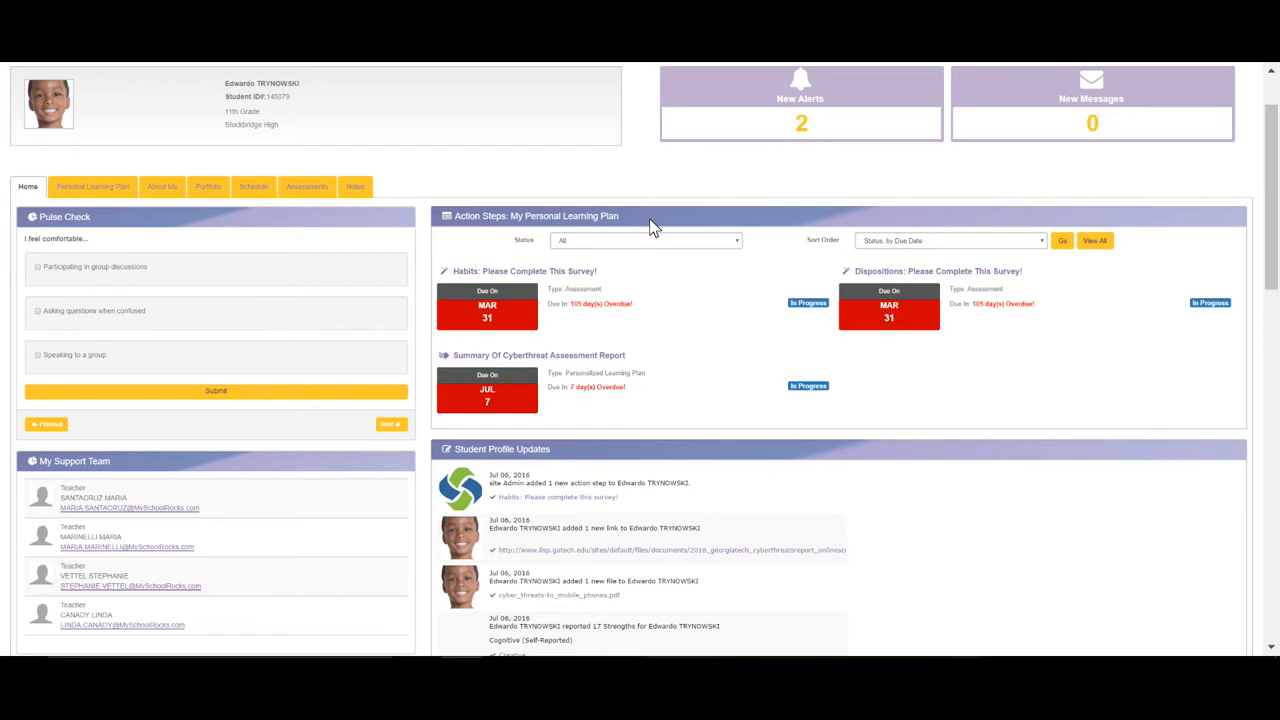
scroll("down", 3)
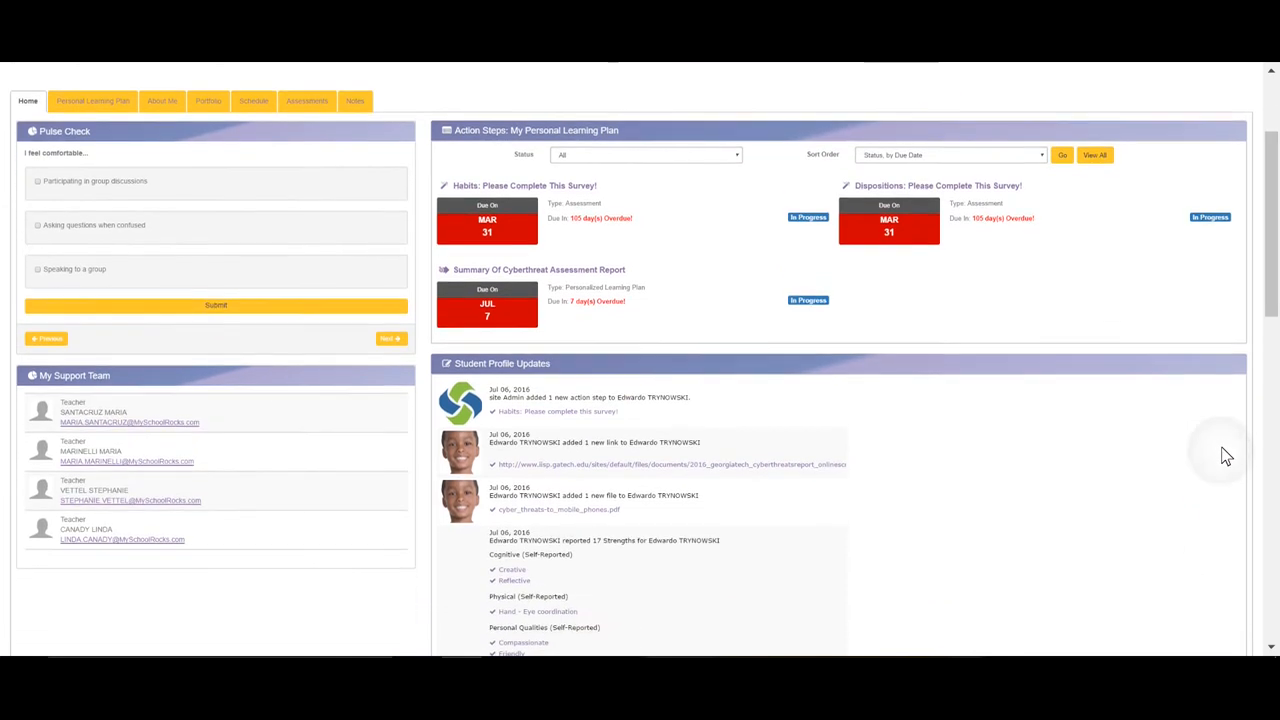
scroll("up", 3)
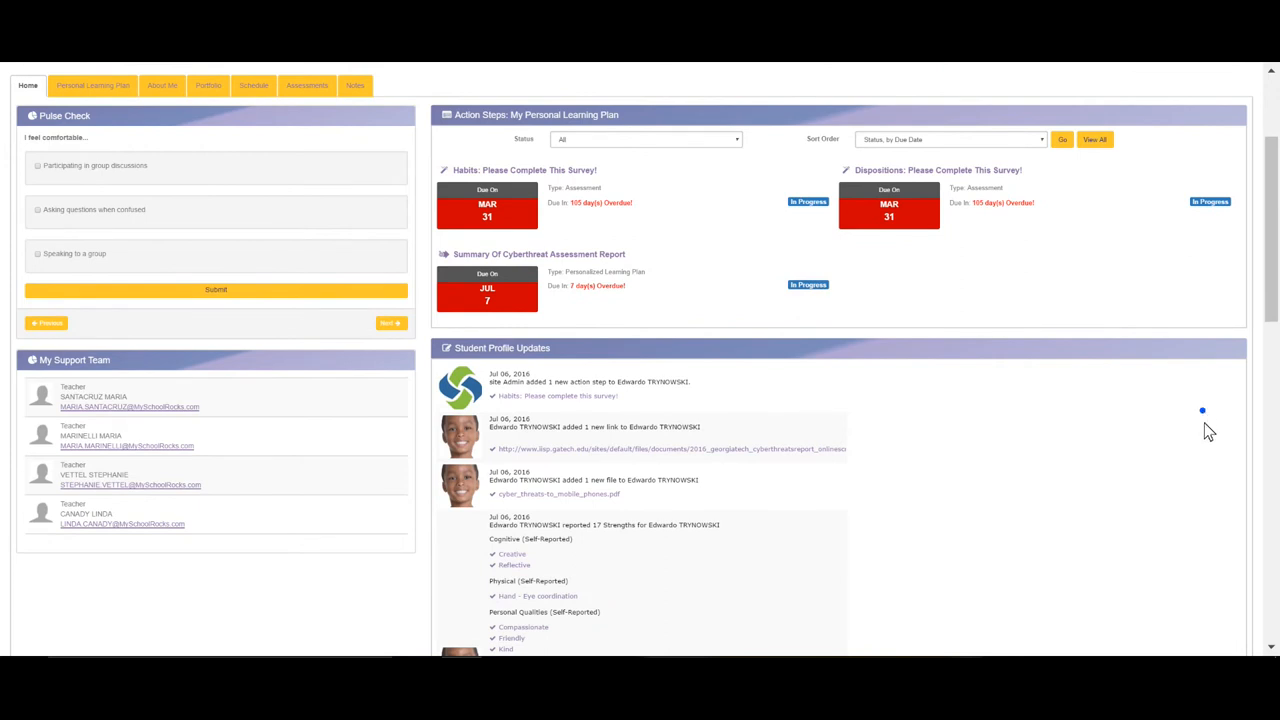
scroll("up", 3)
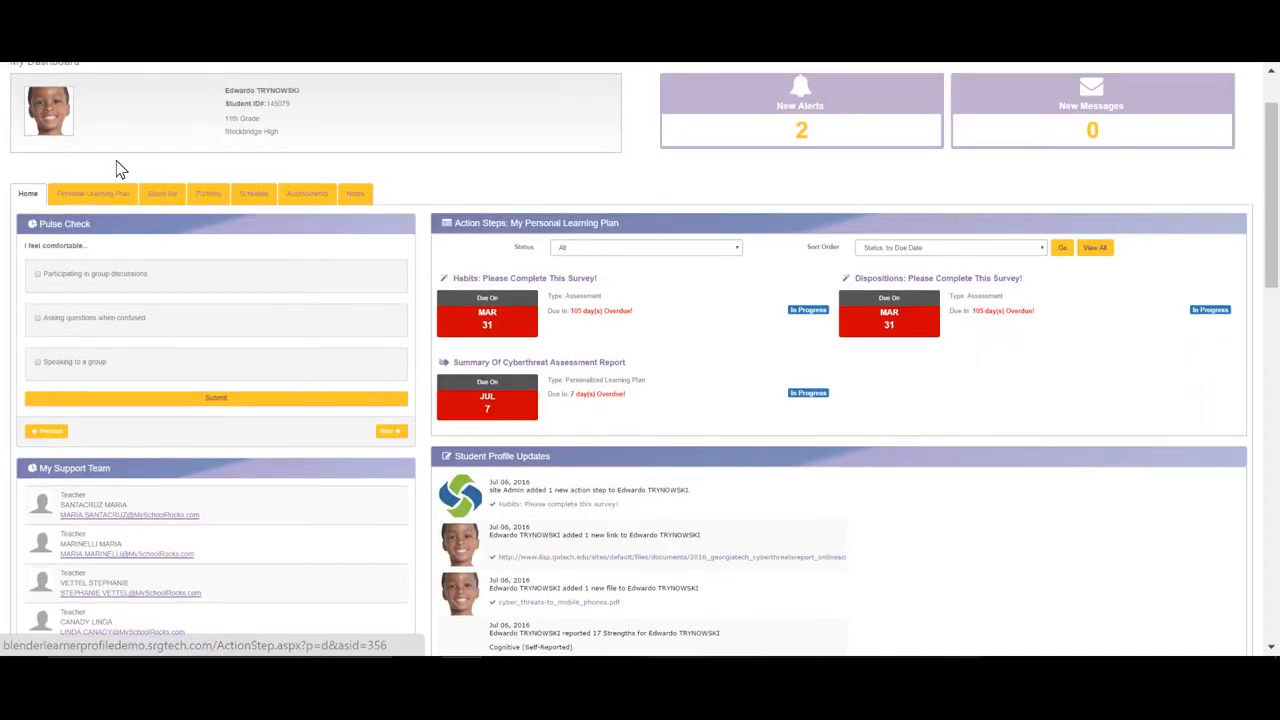
left_click(92, 193)
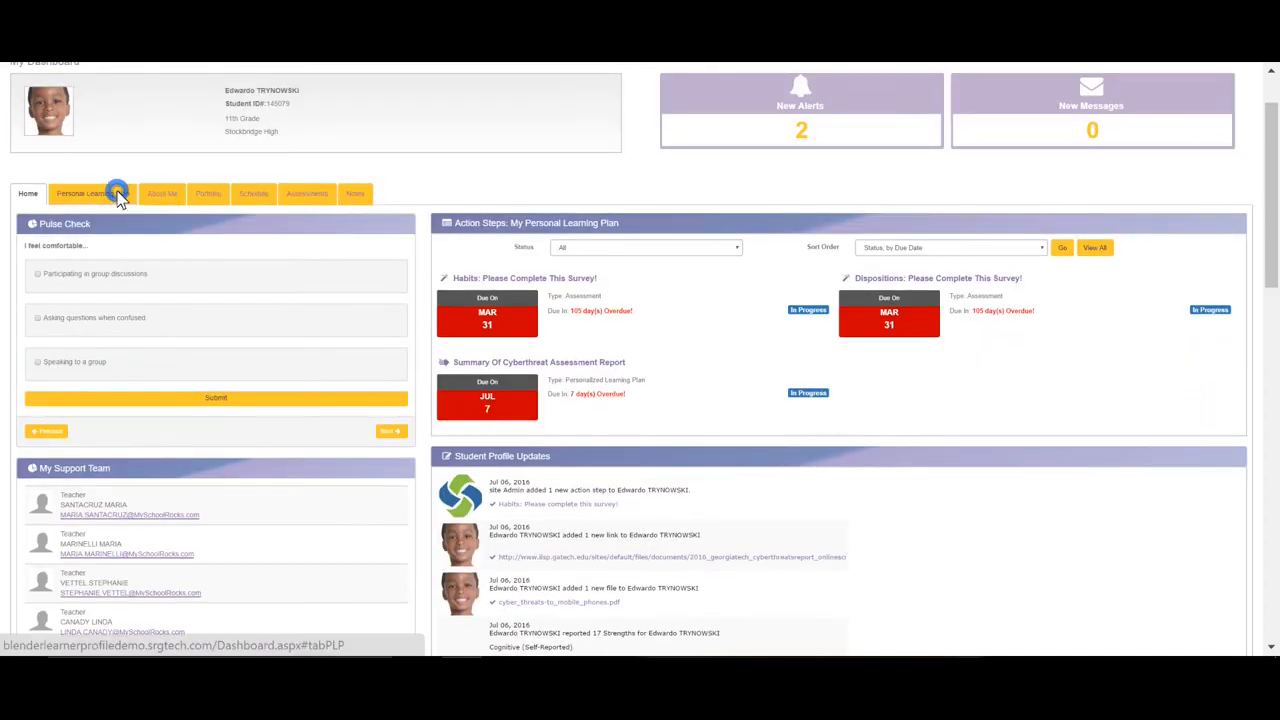
left_click(88, 193)
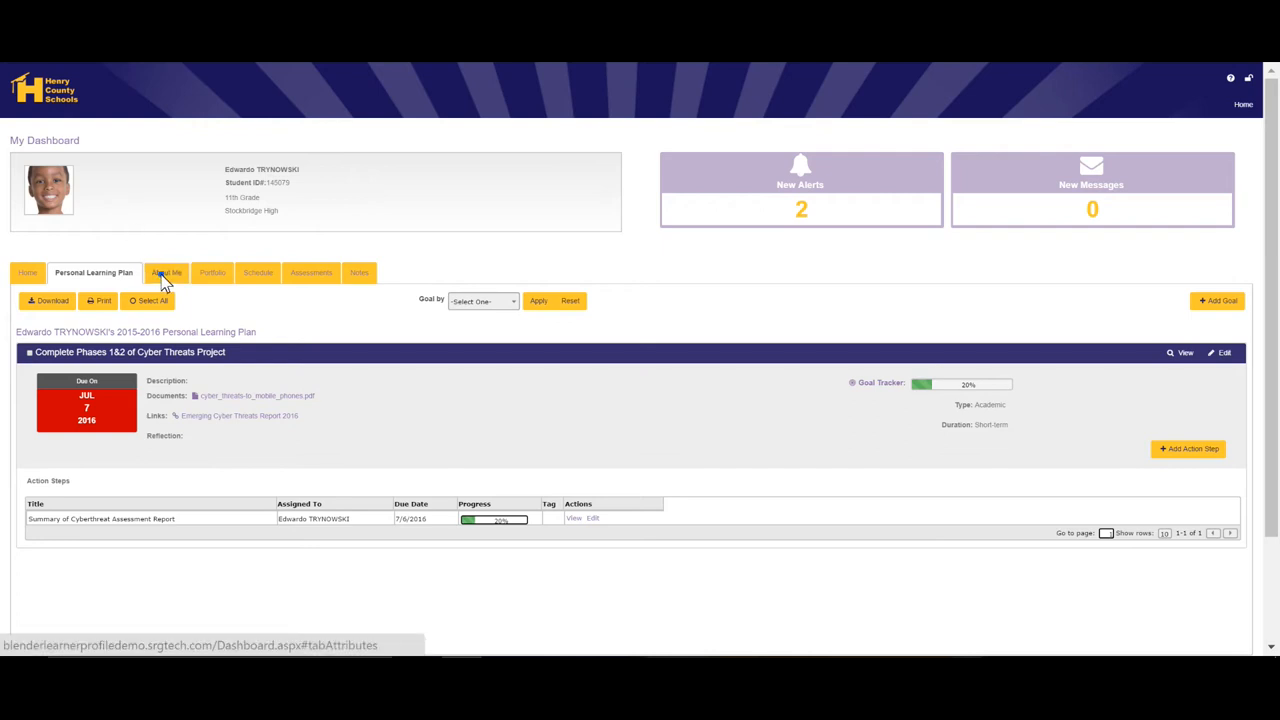
left_click(161, 272)
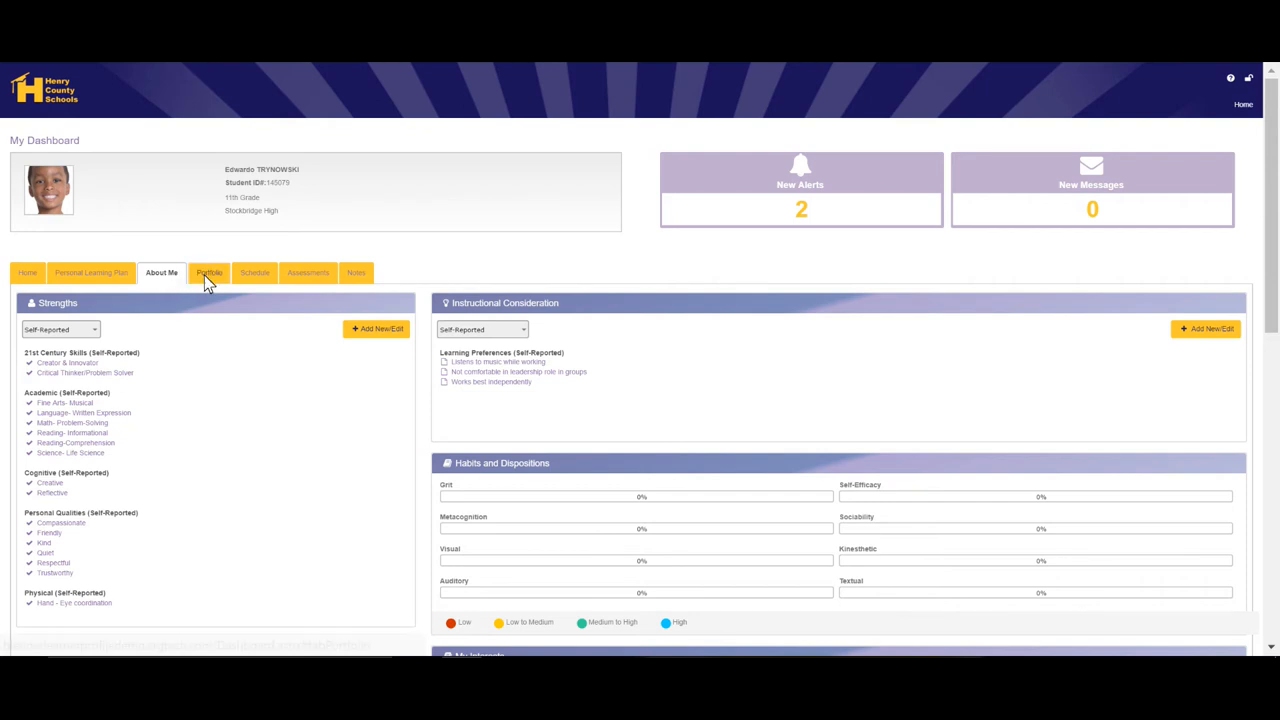
Browse the Portfolio files, then switch to the Schedule tab's teachers and classes.
left_click(207, 272)
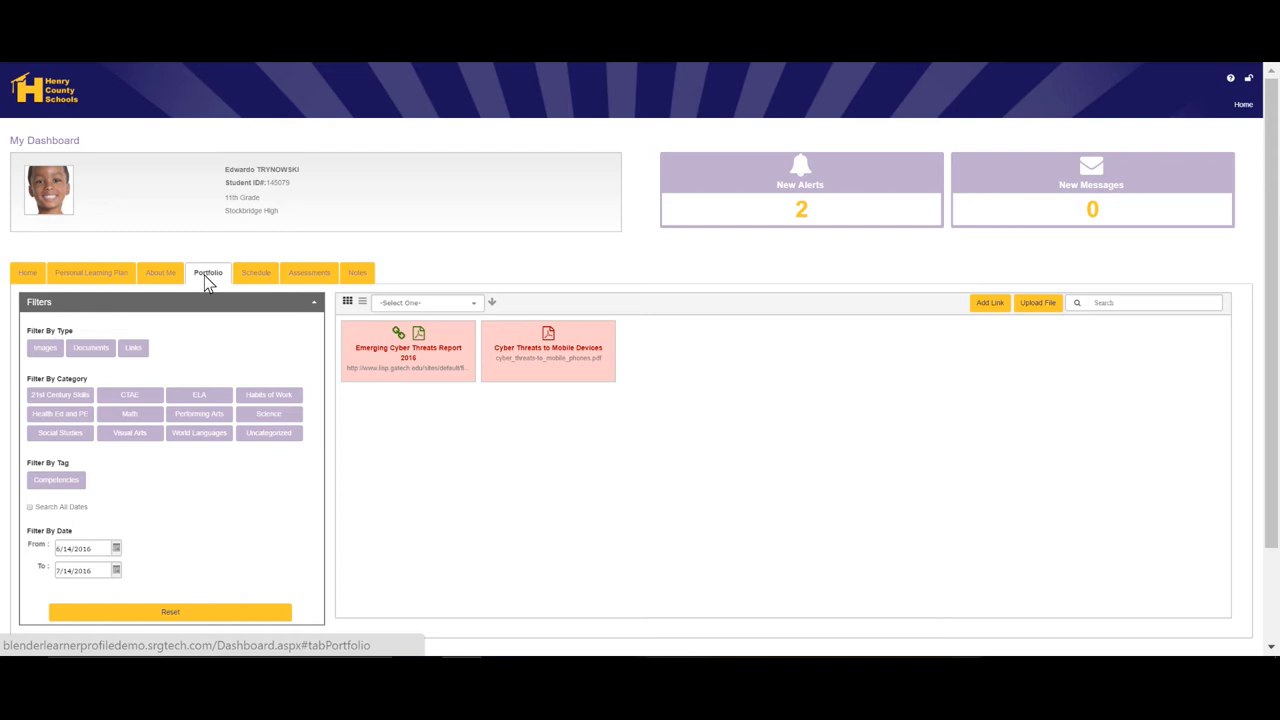
left_click(253, 272)
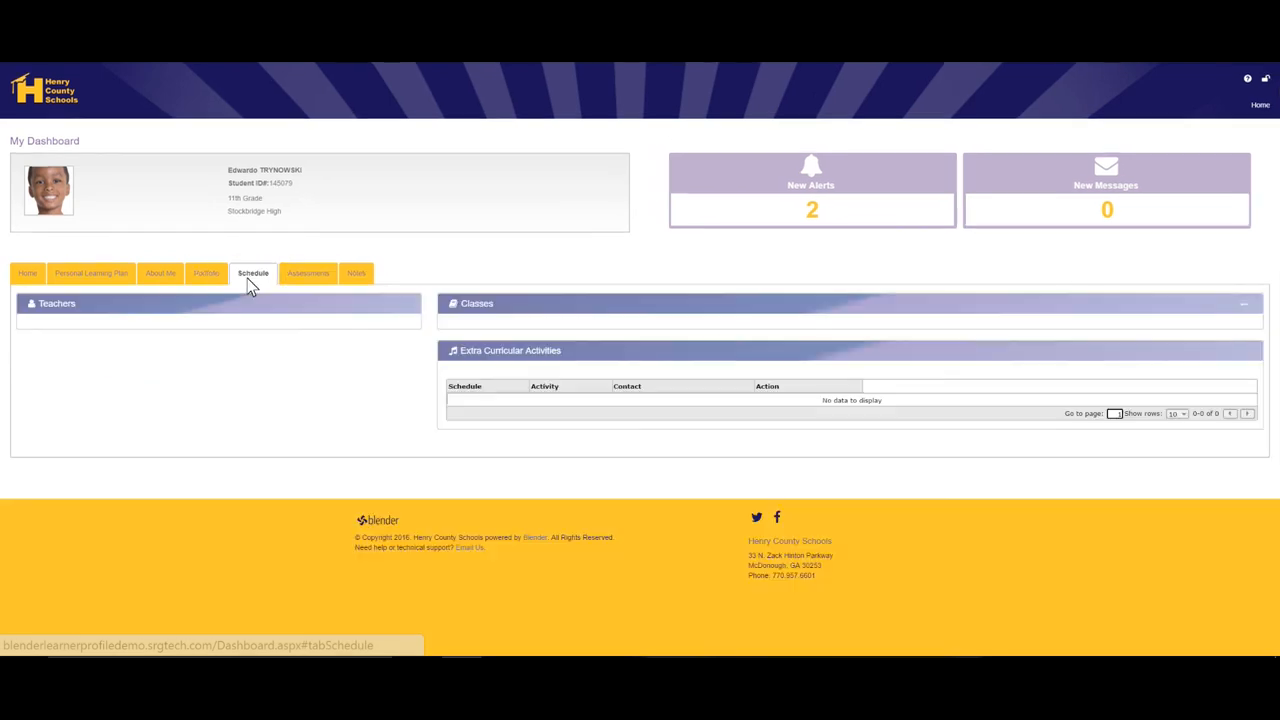
Load the Schedule showing one teacher and five 2015-2016 classes, then go to Assessments.
left_click(253, 273)
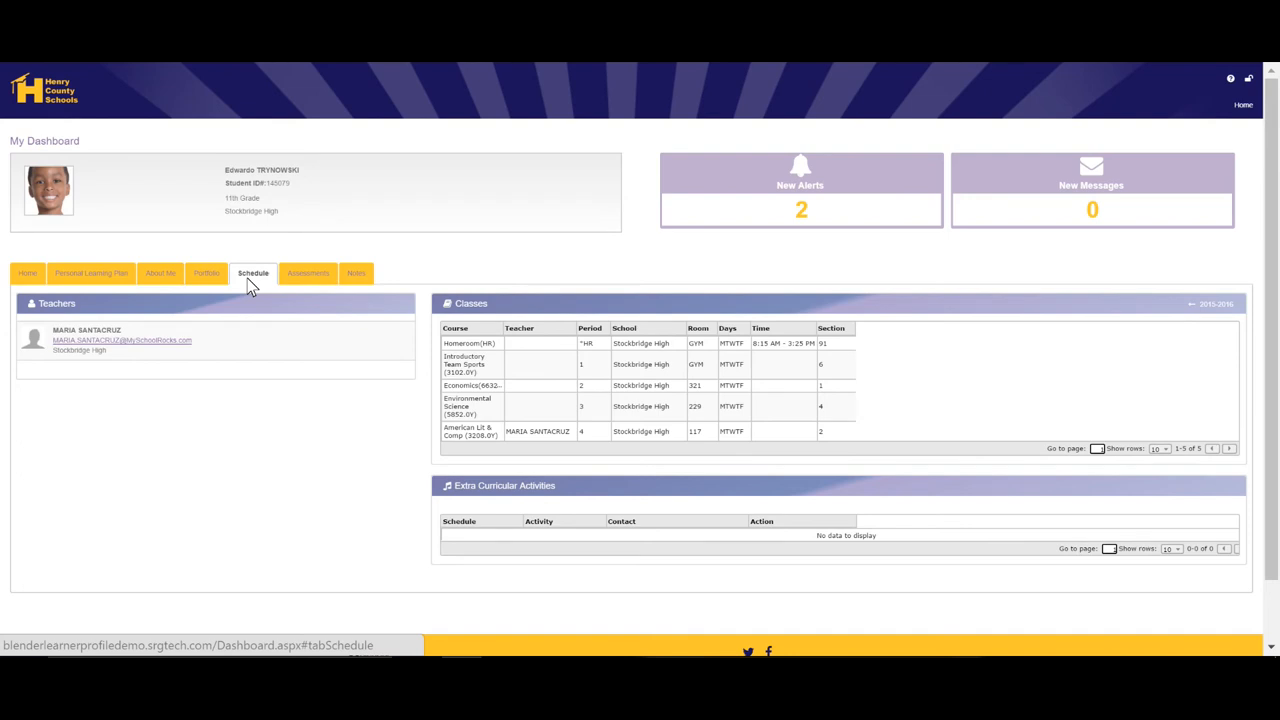
left_click(307, 273)
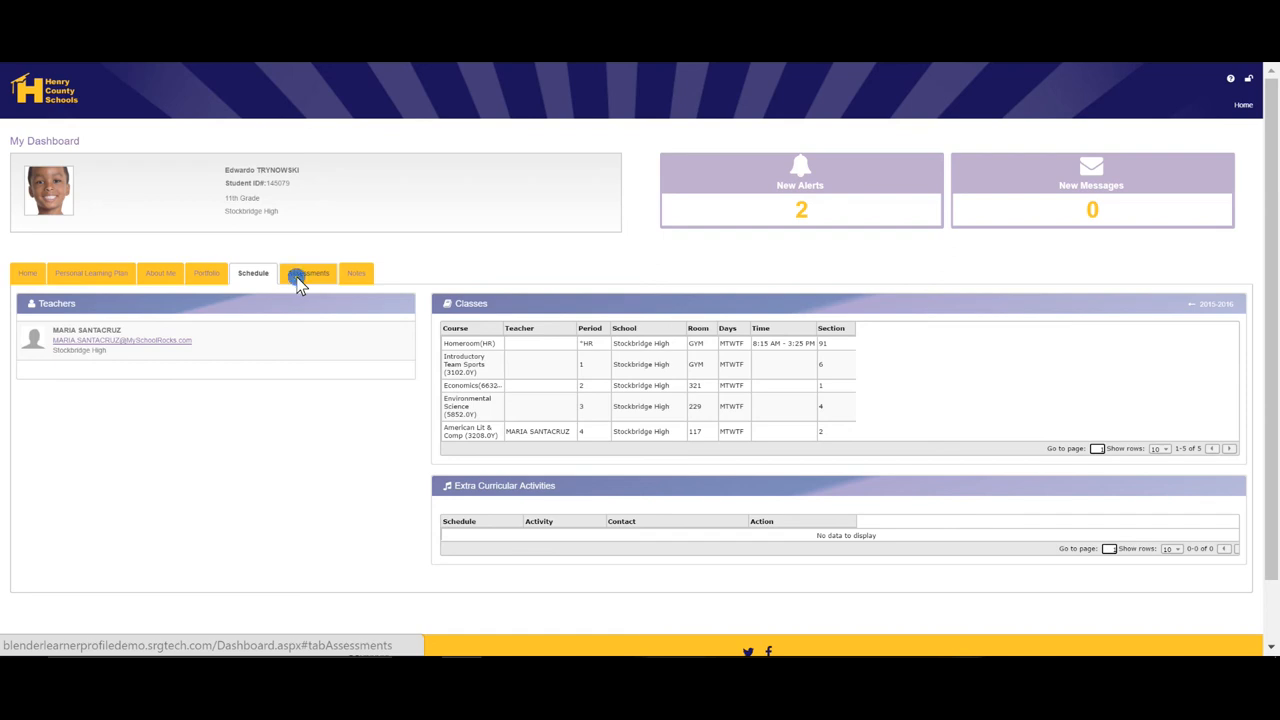
Review the eight assessment test results, then move to the empty Notes tab.
left_click(307, 273)
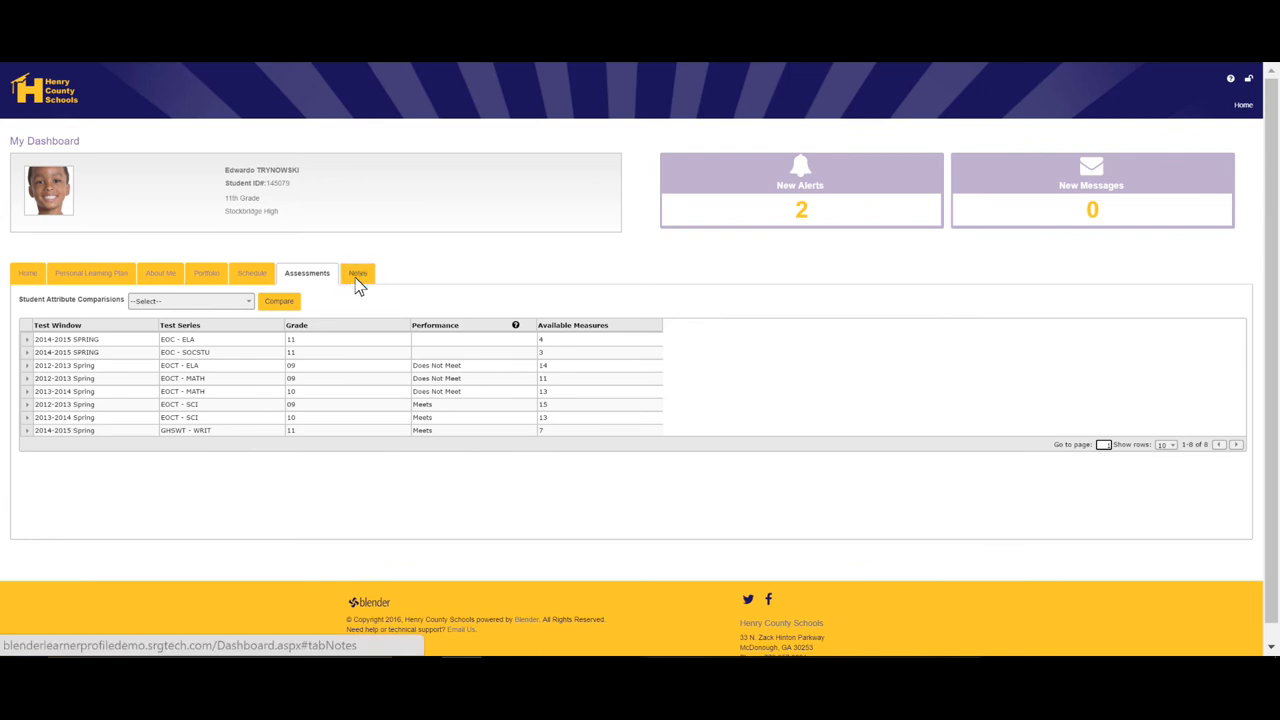
left_click(357, 273)
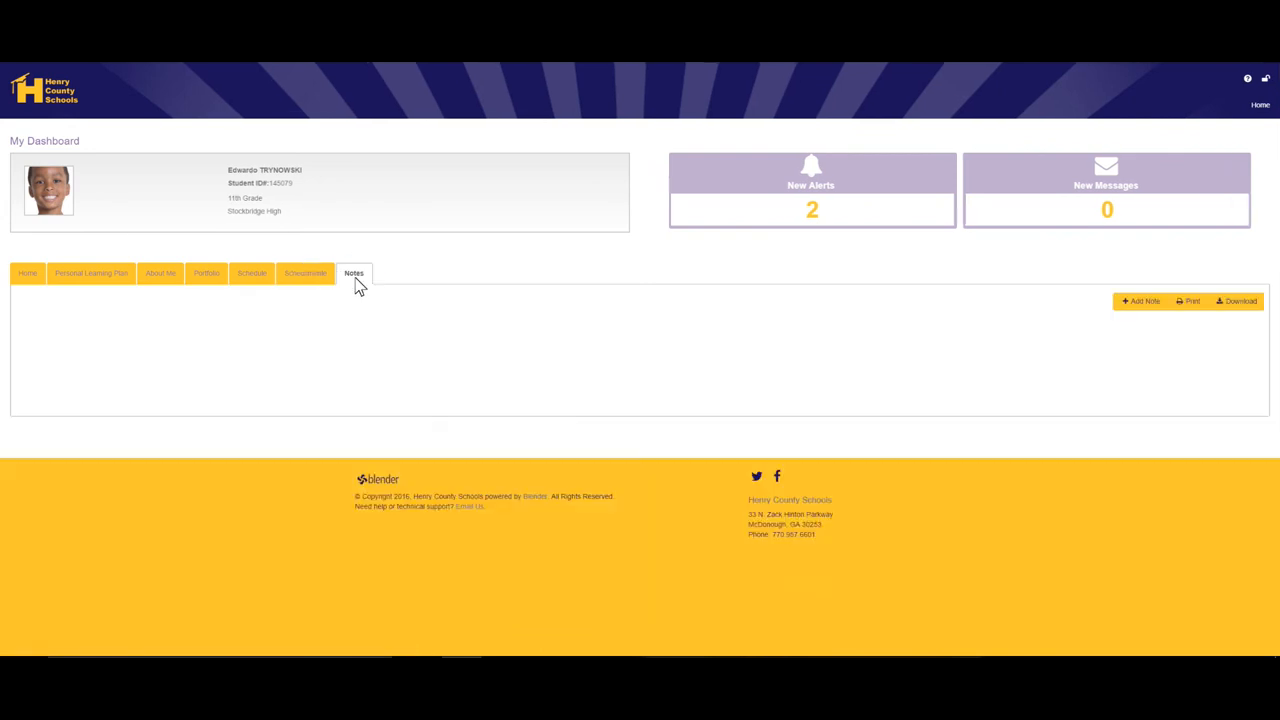
Start a new note to see the available note types, then go back to Home.
left_click(354, 273)
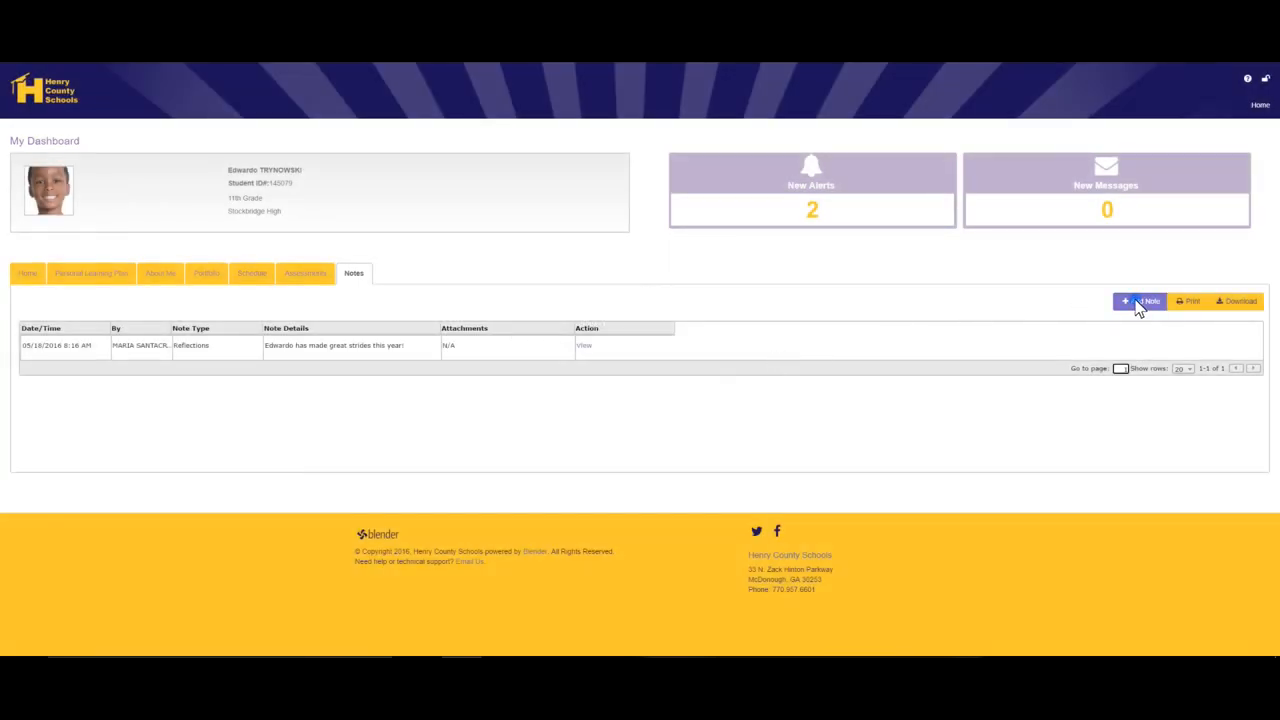
left_click(1145, 301)
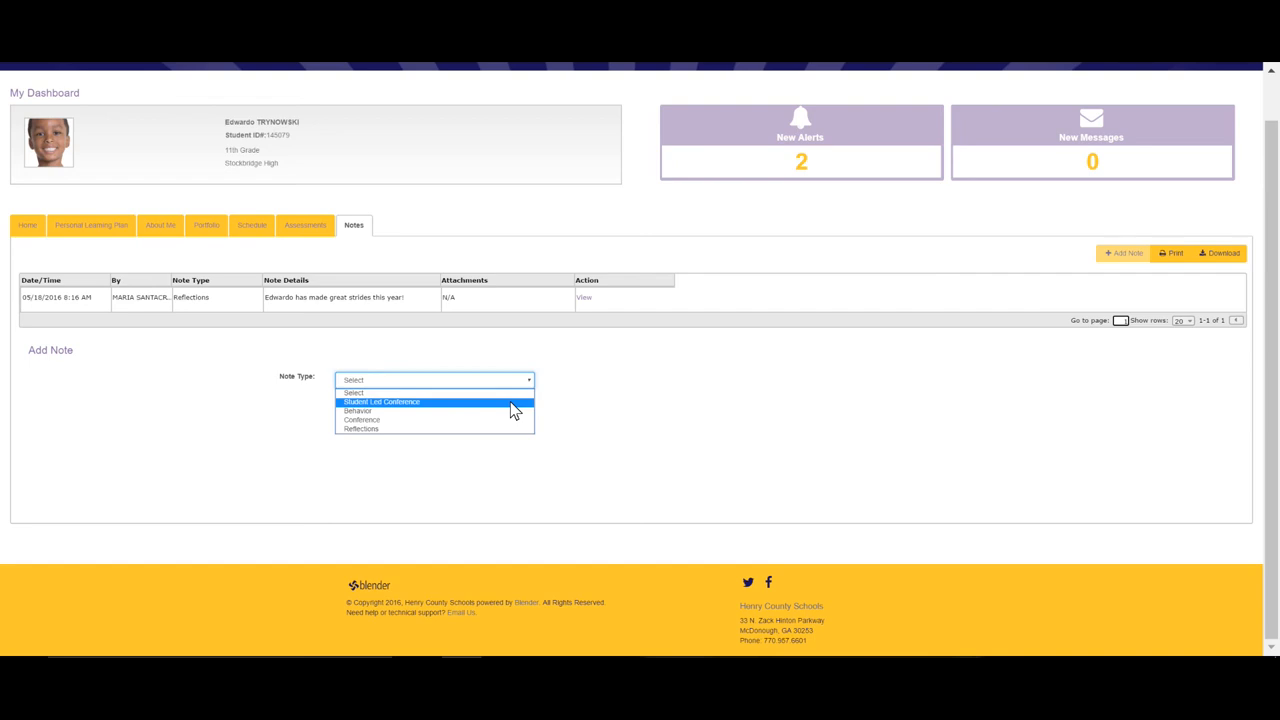
mouse_move(513, 408)
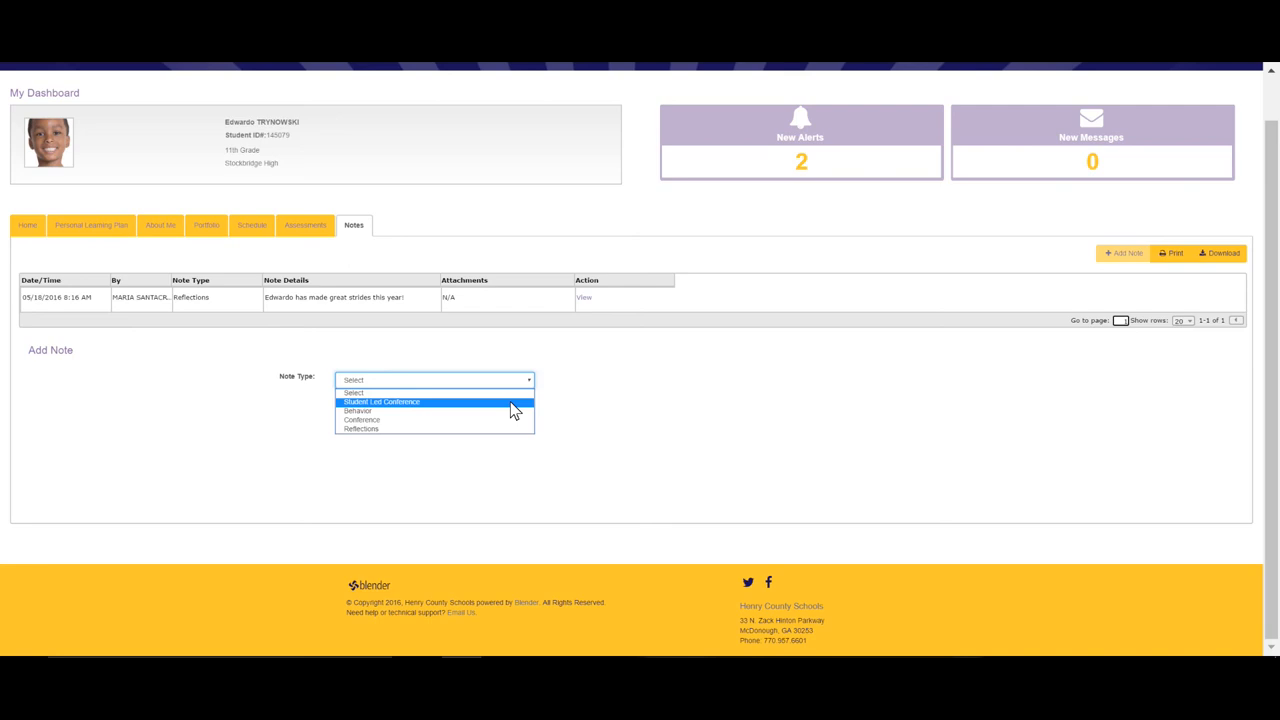
mouse_move(513, 410)
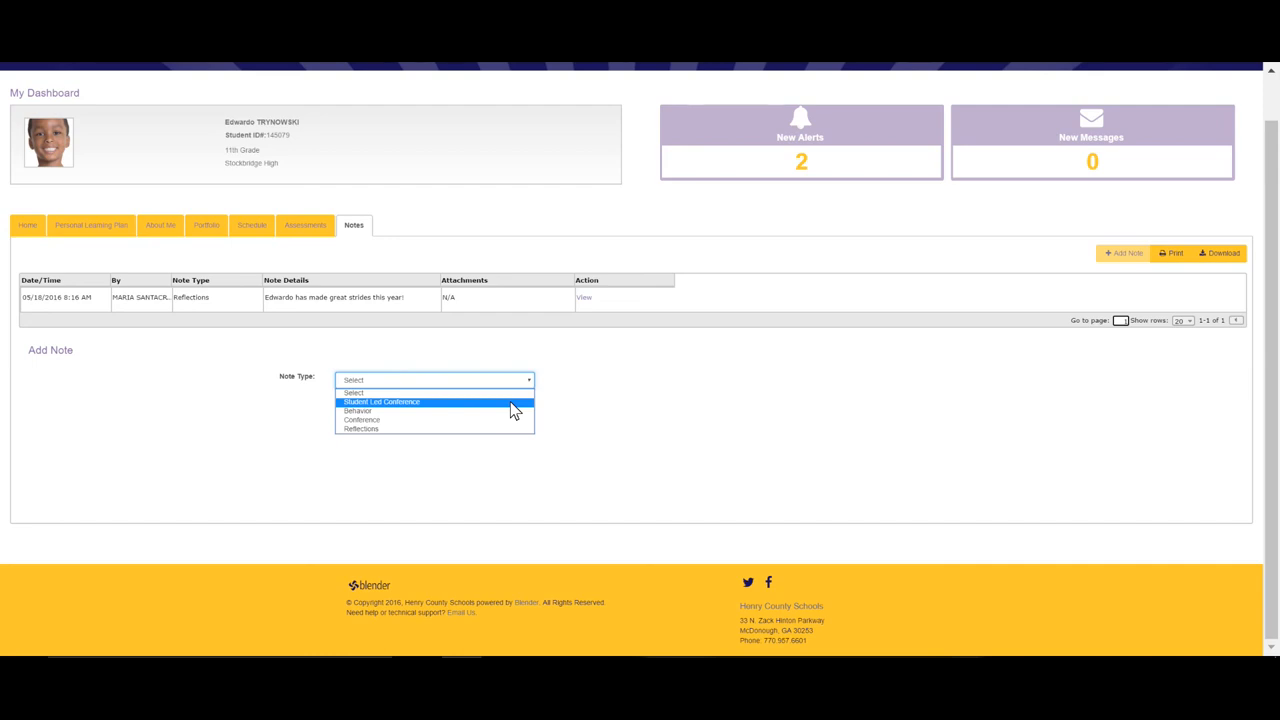
mouse_move(513, 410)
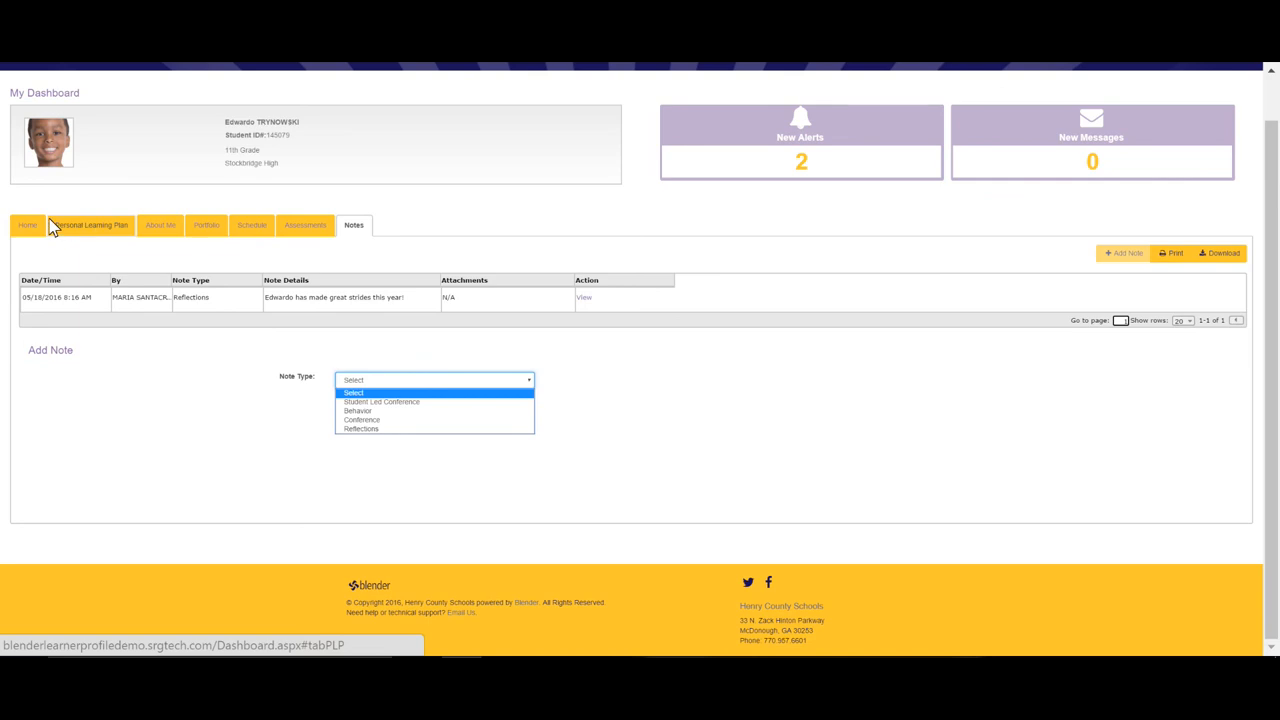
left_click(27, 225)
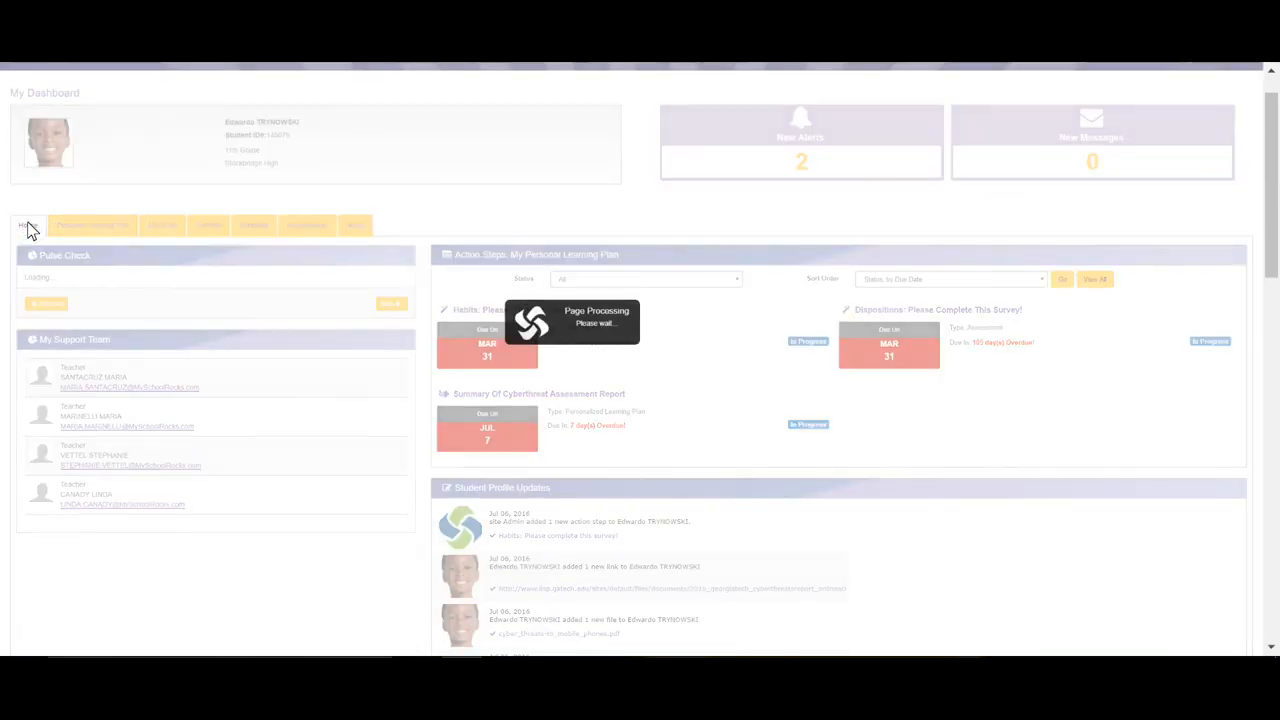